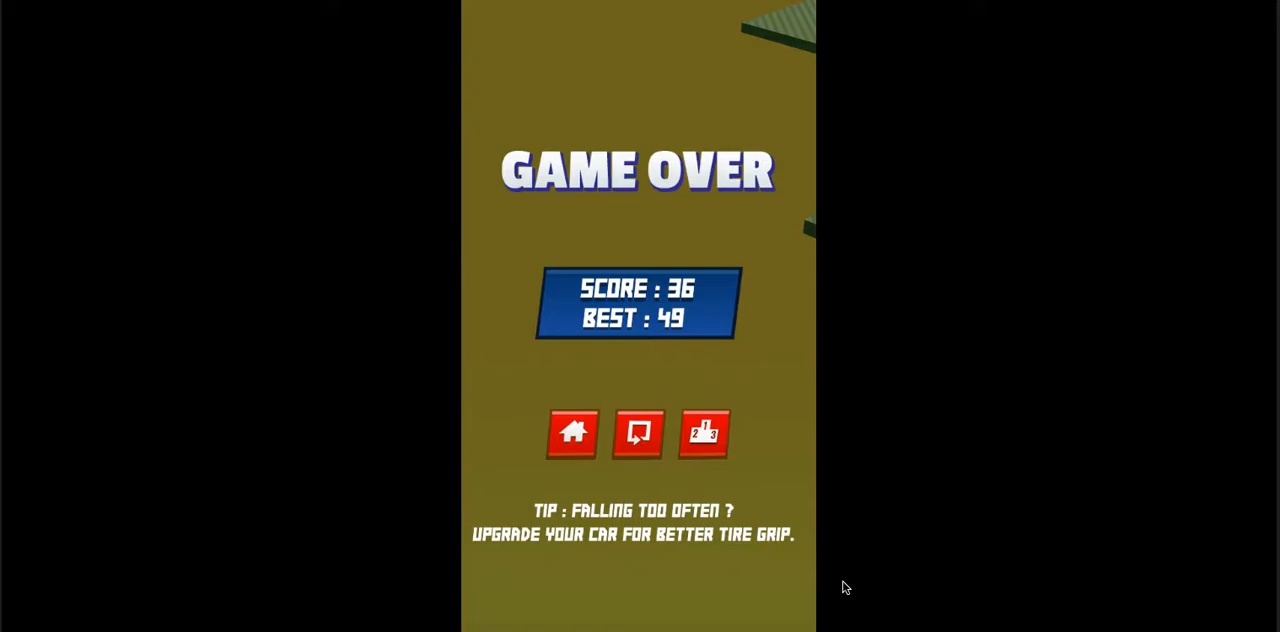
{"action": "mouse_move", "coordinate": [987, 540]}
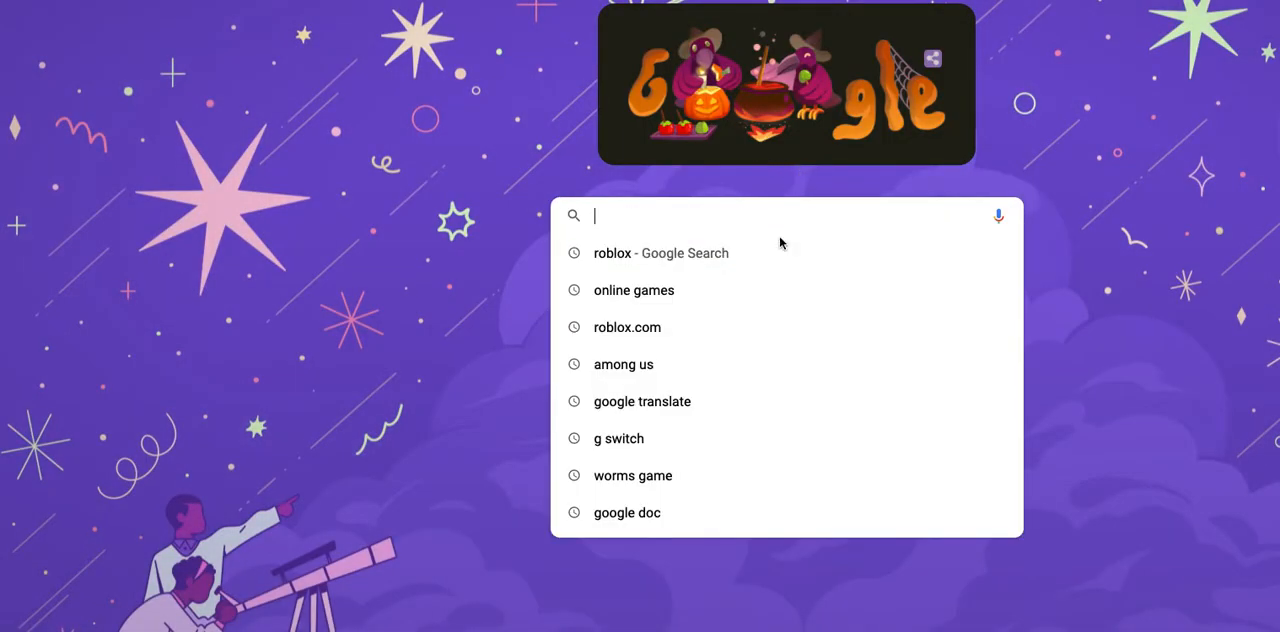
Replay Like a Boss after each crash, scoring 68 and then 72 as new bests
{"action": "left_click", "coordinate": [612, 253]}
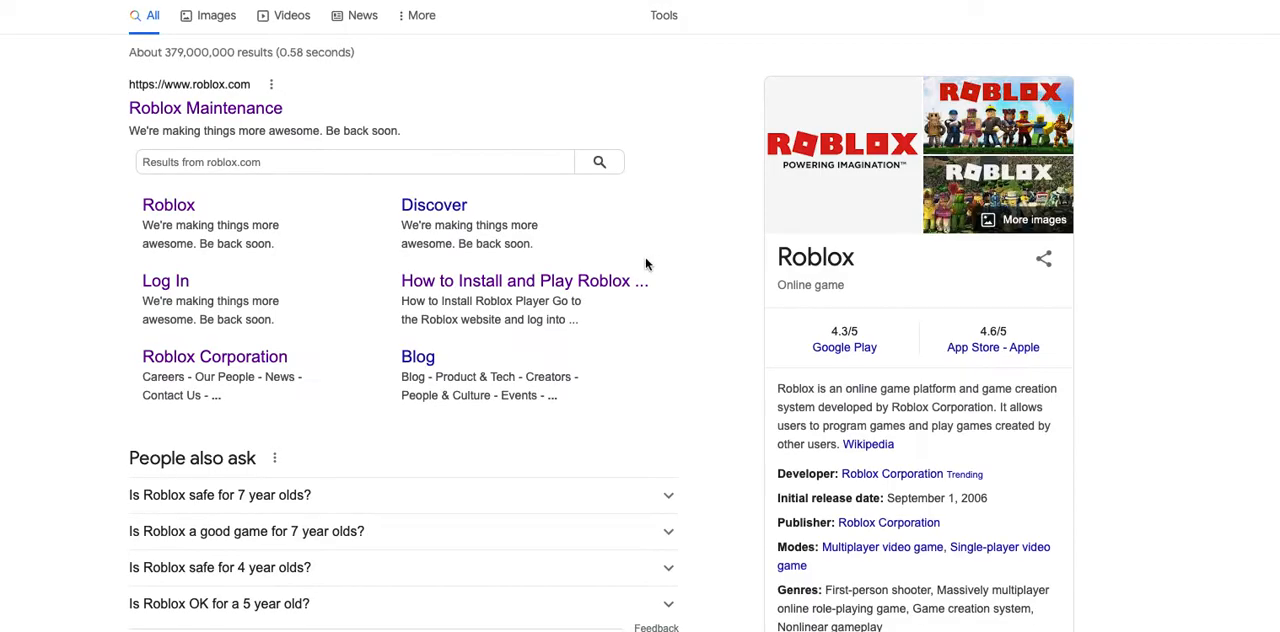
{"action": "left_click", "coordinate": [205, 108]}
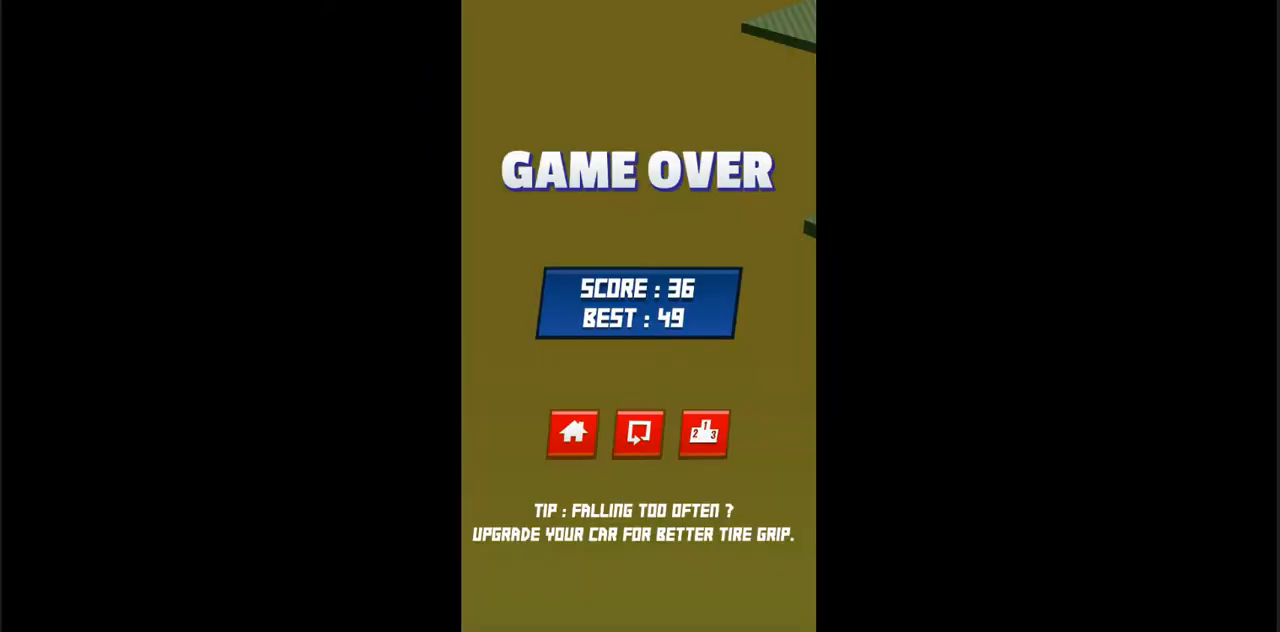
{"action": "mouse_move", "coordinate": [1110, 123]}
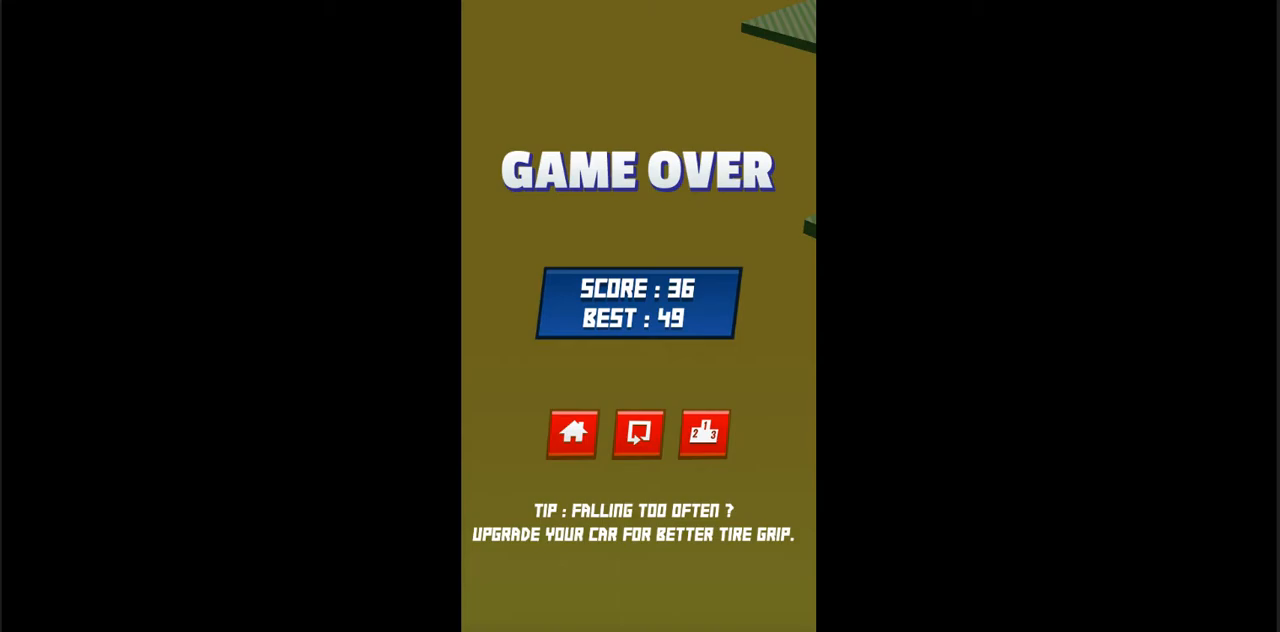
{"action": "mouse_move", "coordinate": [803, 32]}
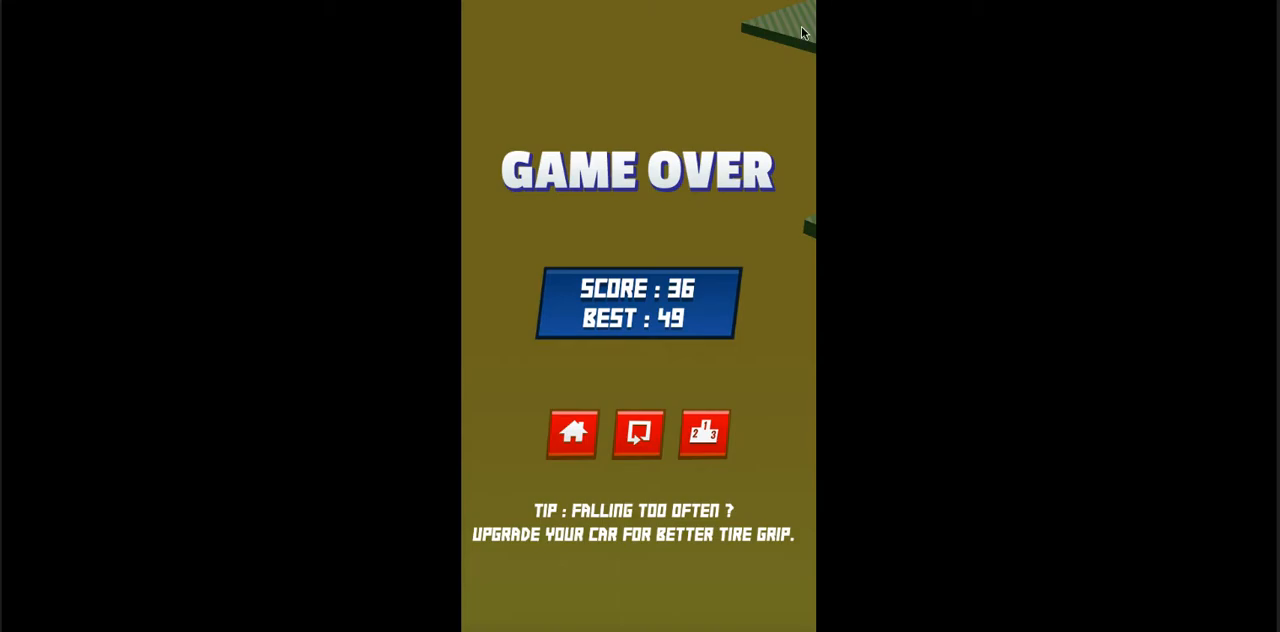
{"action": "mouse_move", "coordinate": [700, 334]}
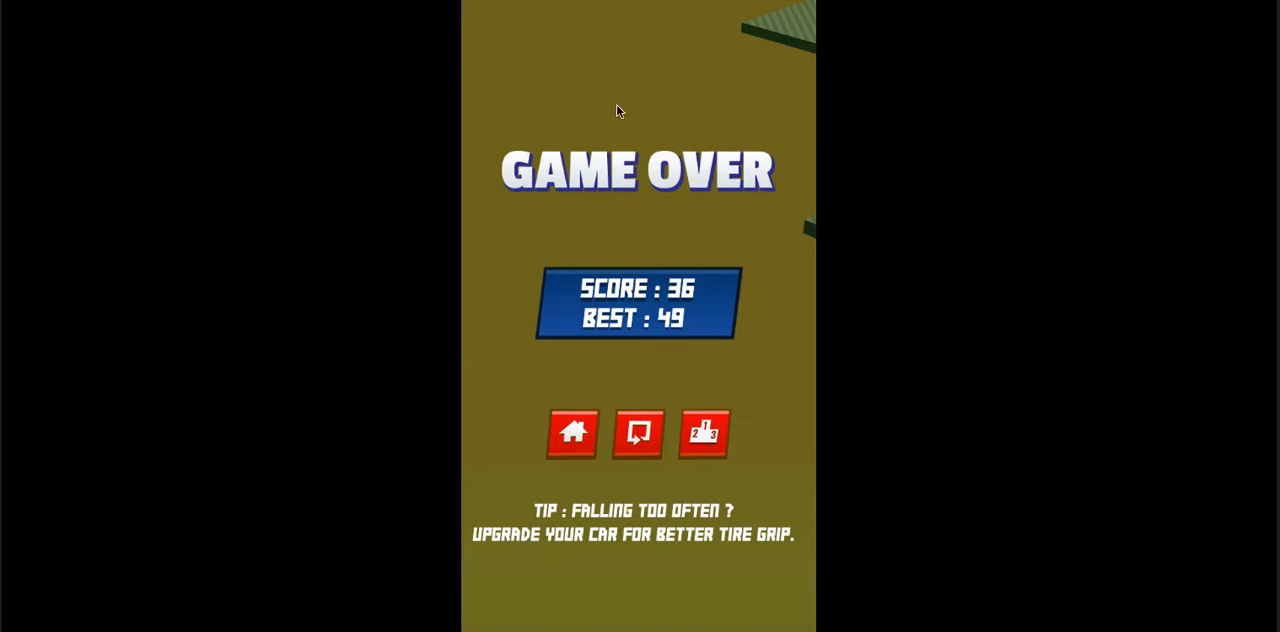
{"action": "mouse_move", "coordinate": [688, 411]}
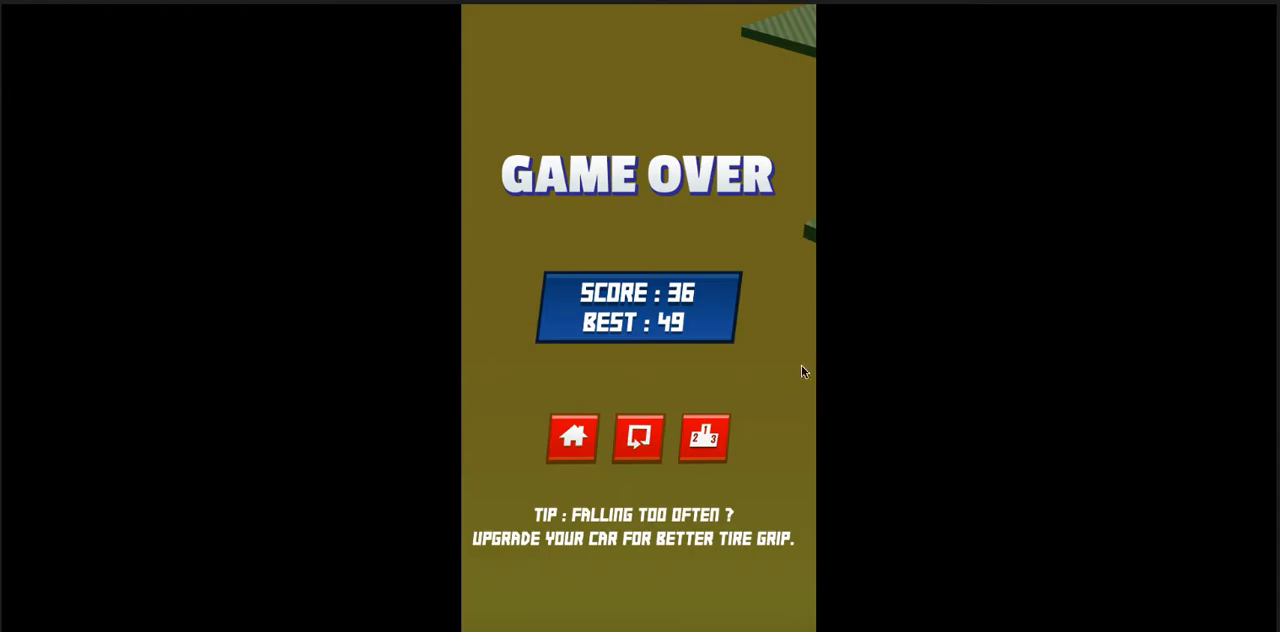
{"action": "mouse_move", "coordinate": [650, 445]}
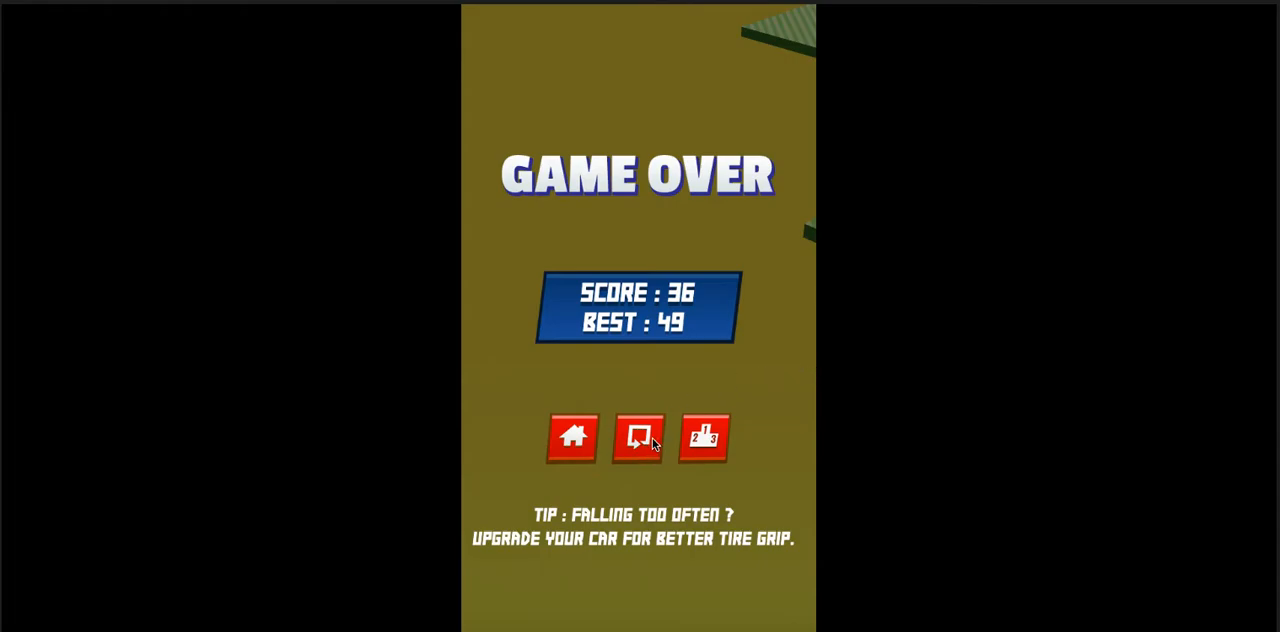
{"action": "left_click", "coordinate": [638, 438]}
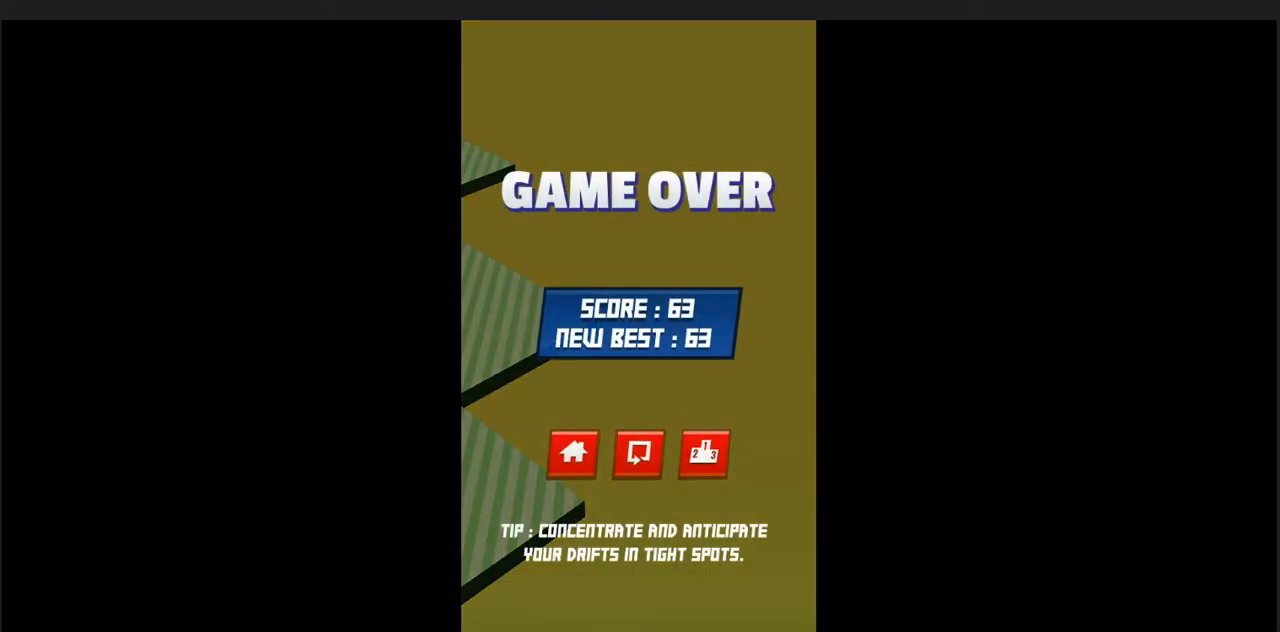
{"action": "mouse_move", "coordinate": [580, 325]}
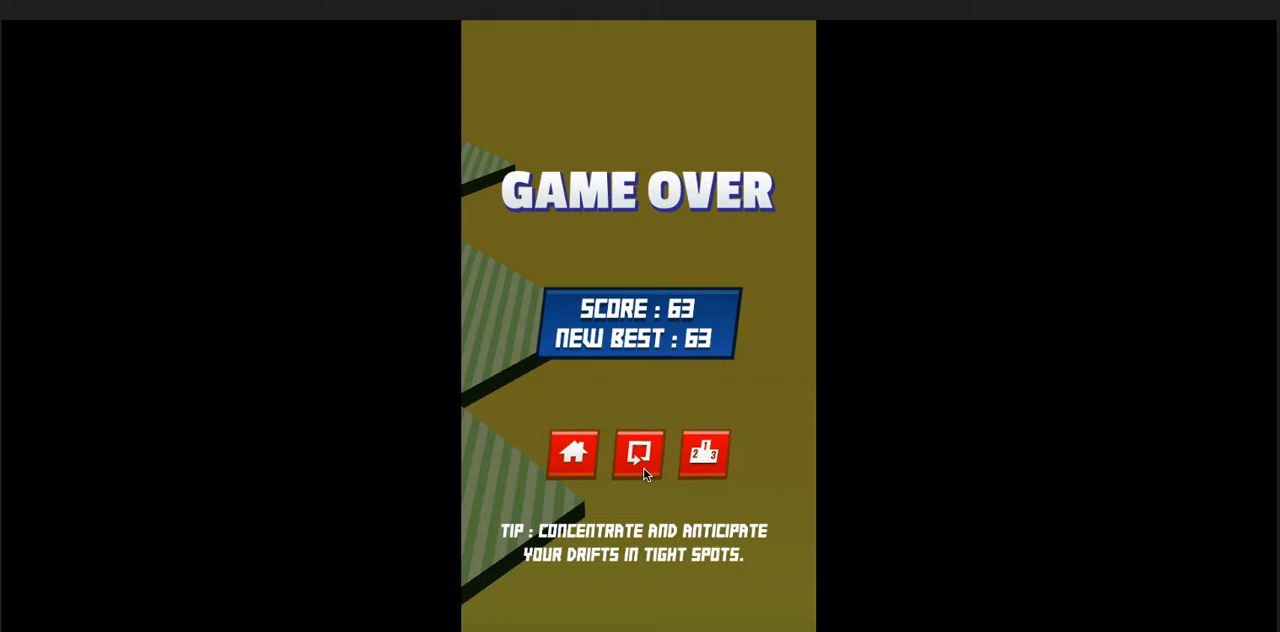
{"action": "left_click", "coordinate": [638, 453]}
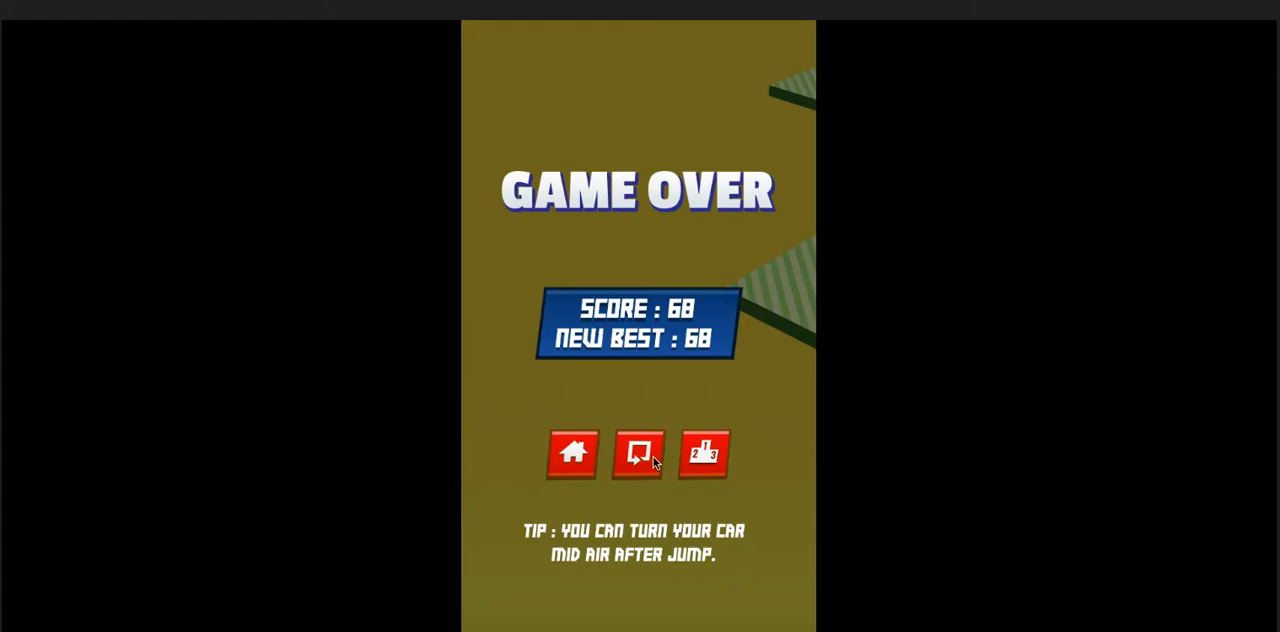
{"action": "left_click", "coordinate": [704, 453]}
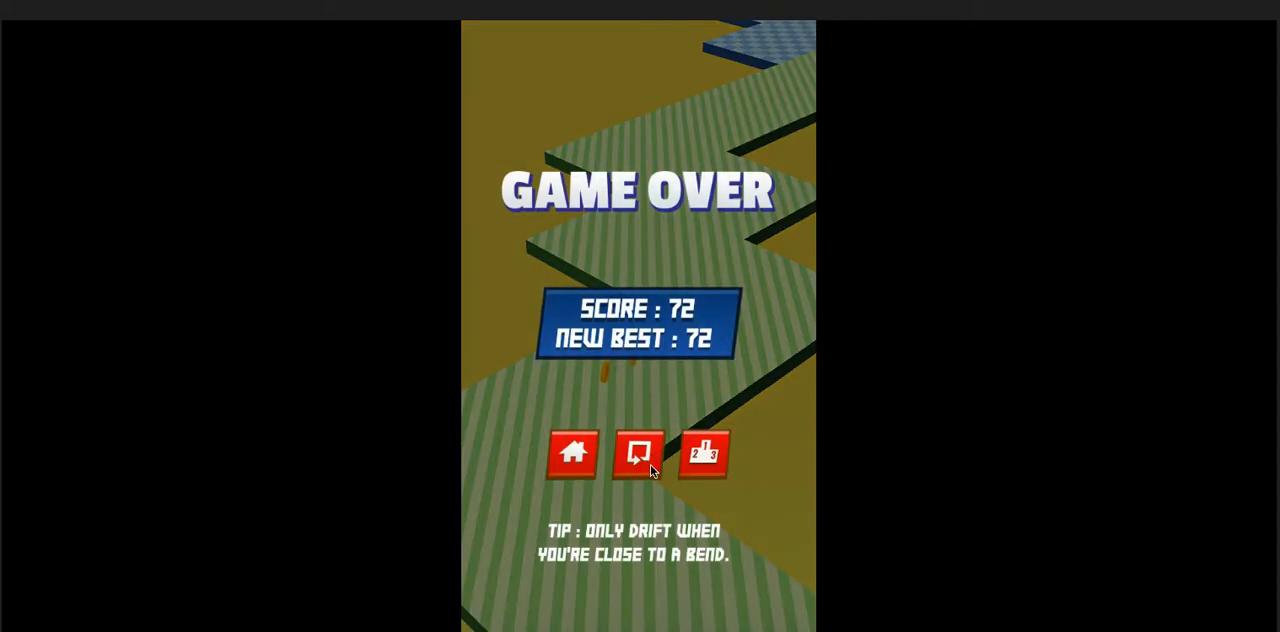
Replay through rounds of 73, 88, 53 and 85, then start another run
{"action": "left_click", "coordinate": [638, 453]}
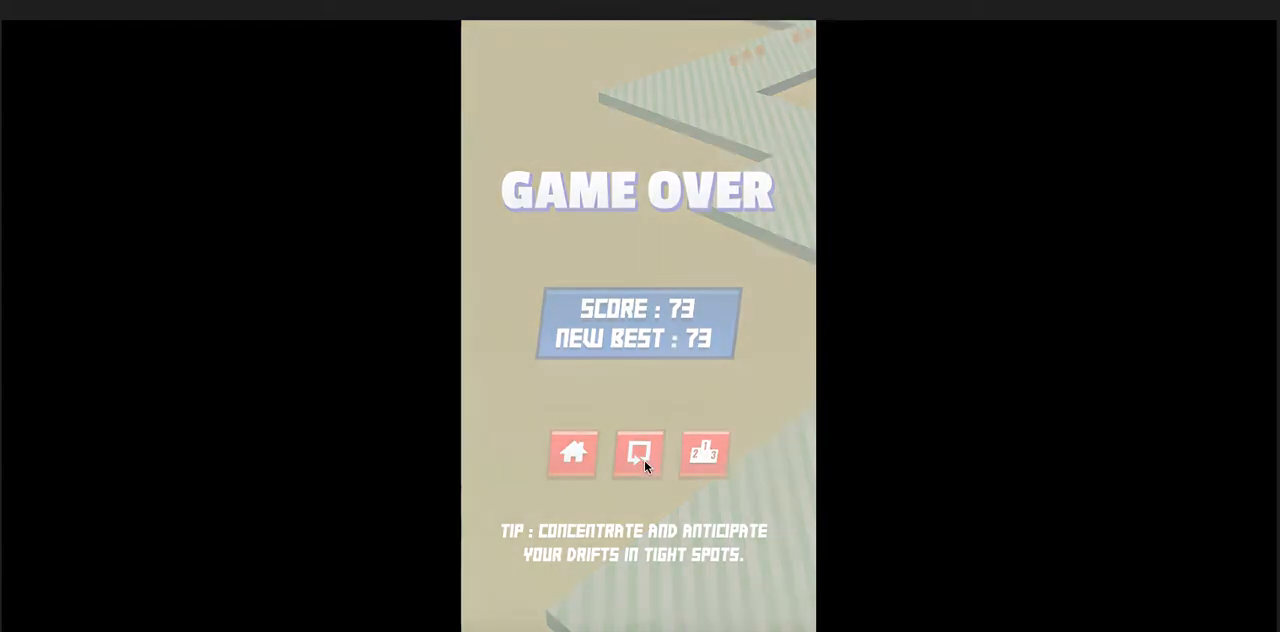
{"action": "left_click", "coordinate": [638, 453]}
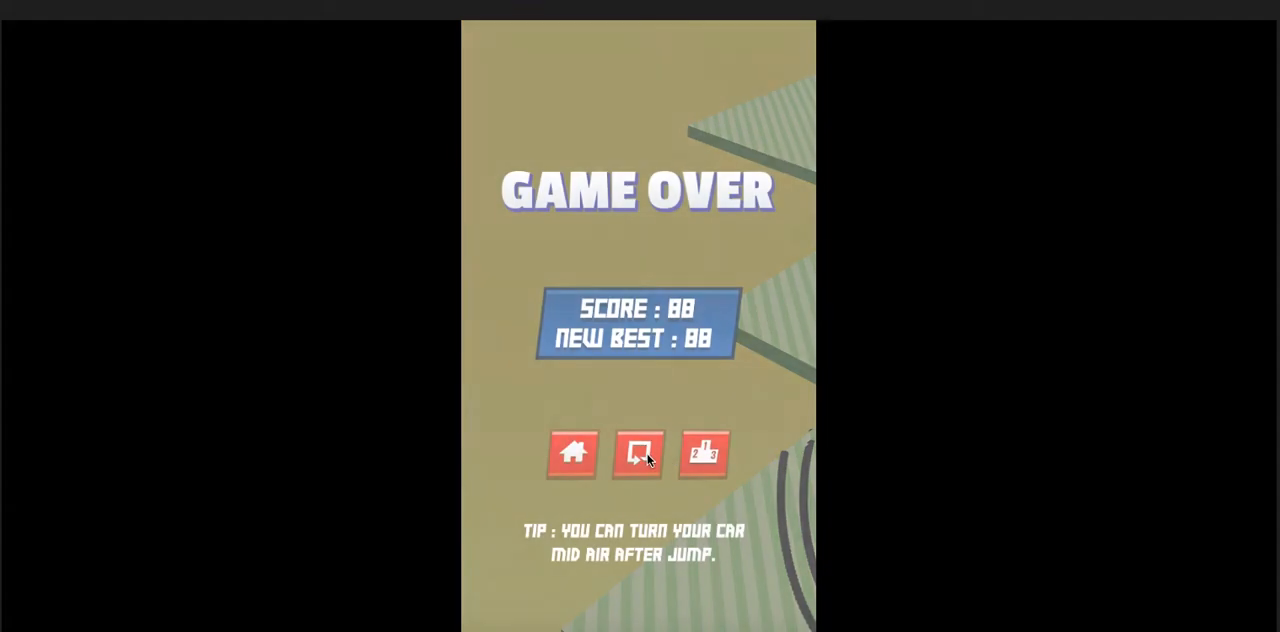
{"action": "left_click", "coordinate": [638, 453]}
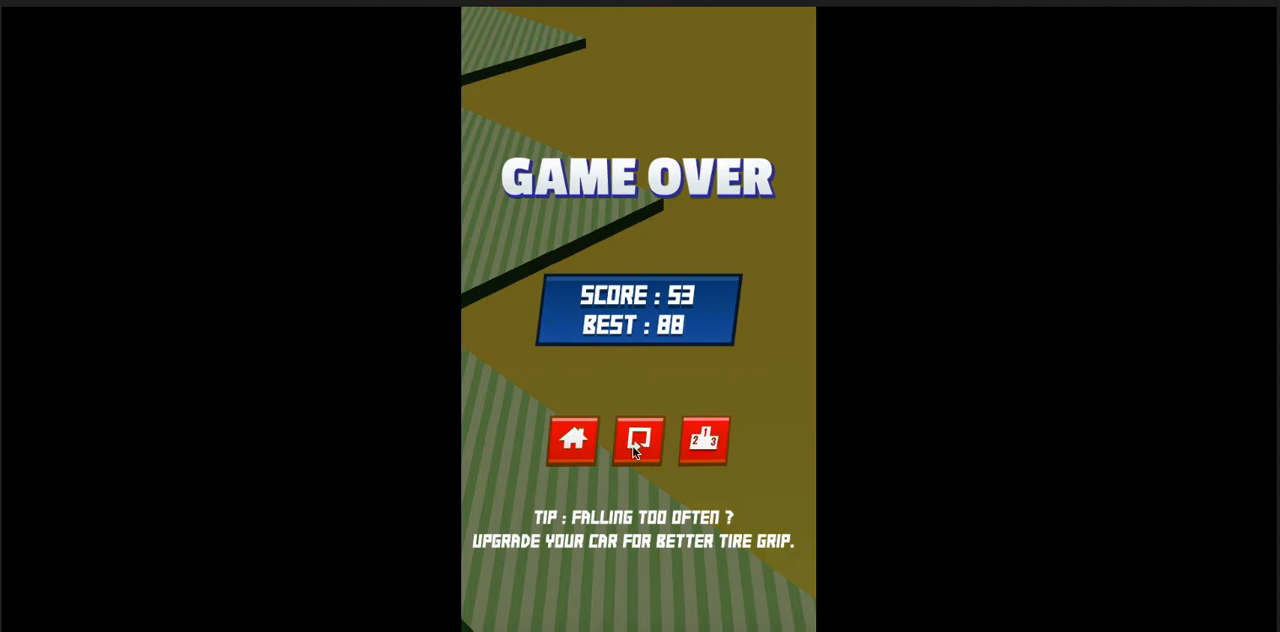
{"action": "left_click", "coordinate": [637, 440]}
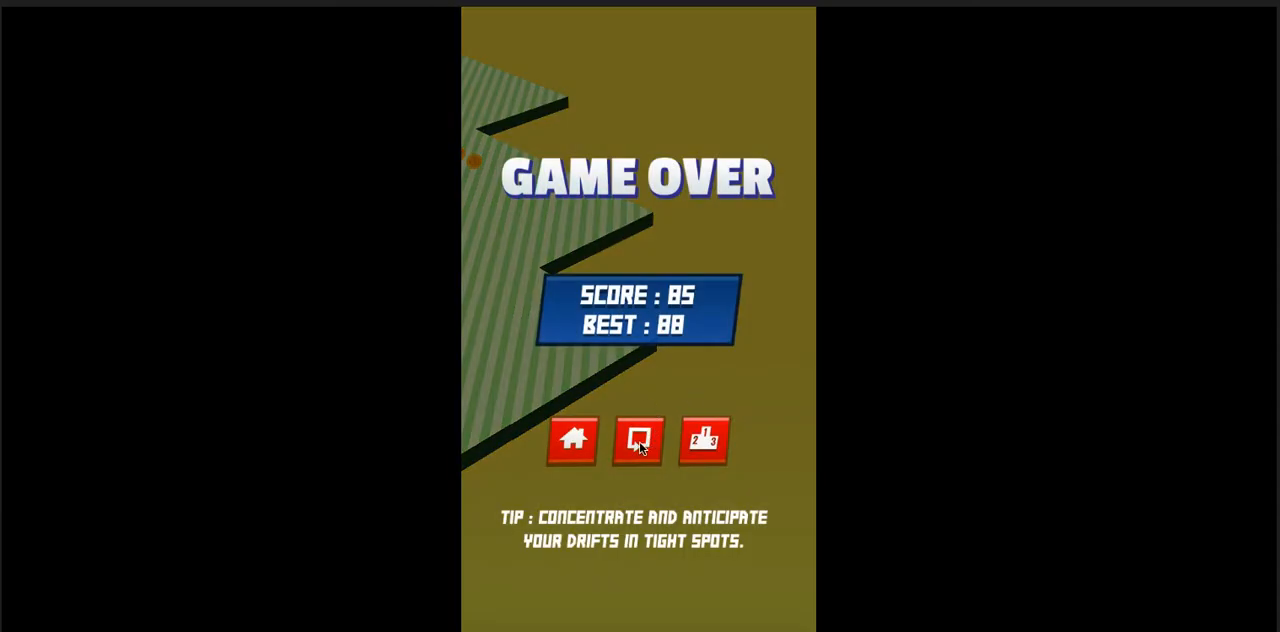
{"action": "left_click", "coordinate": [637, 440]}
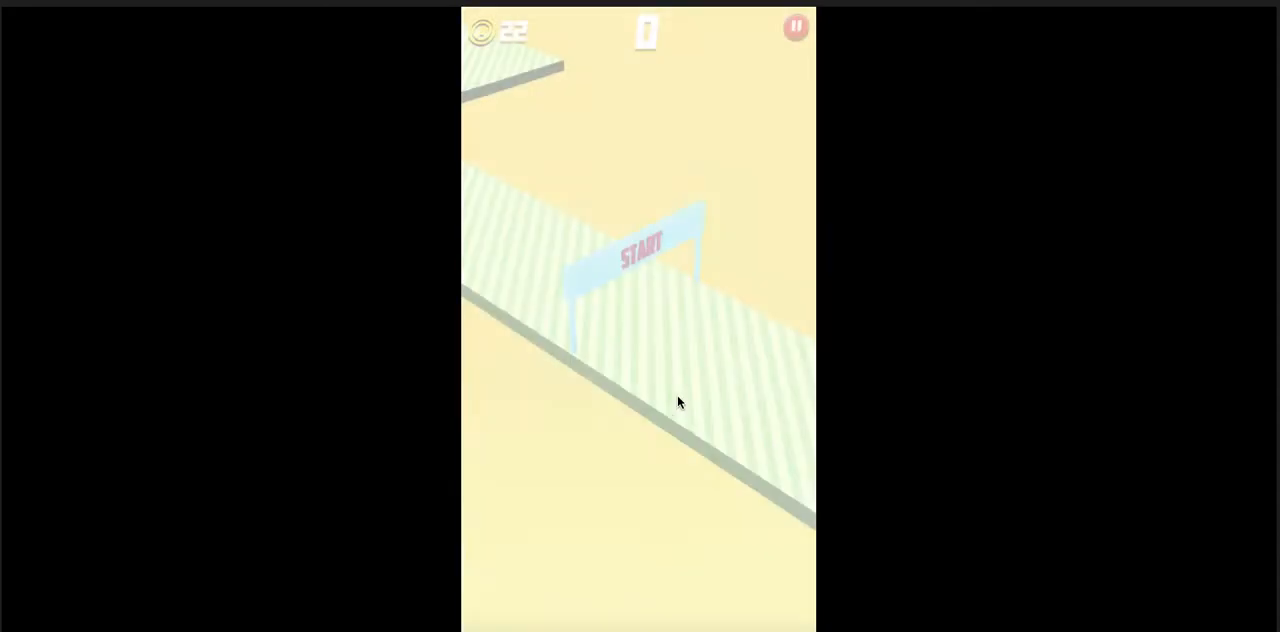
Leave the run for the title screen (best 88, 26 coins) and press Play
{"action": "right_click", "coordinate": [679, 402]}
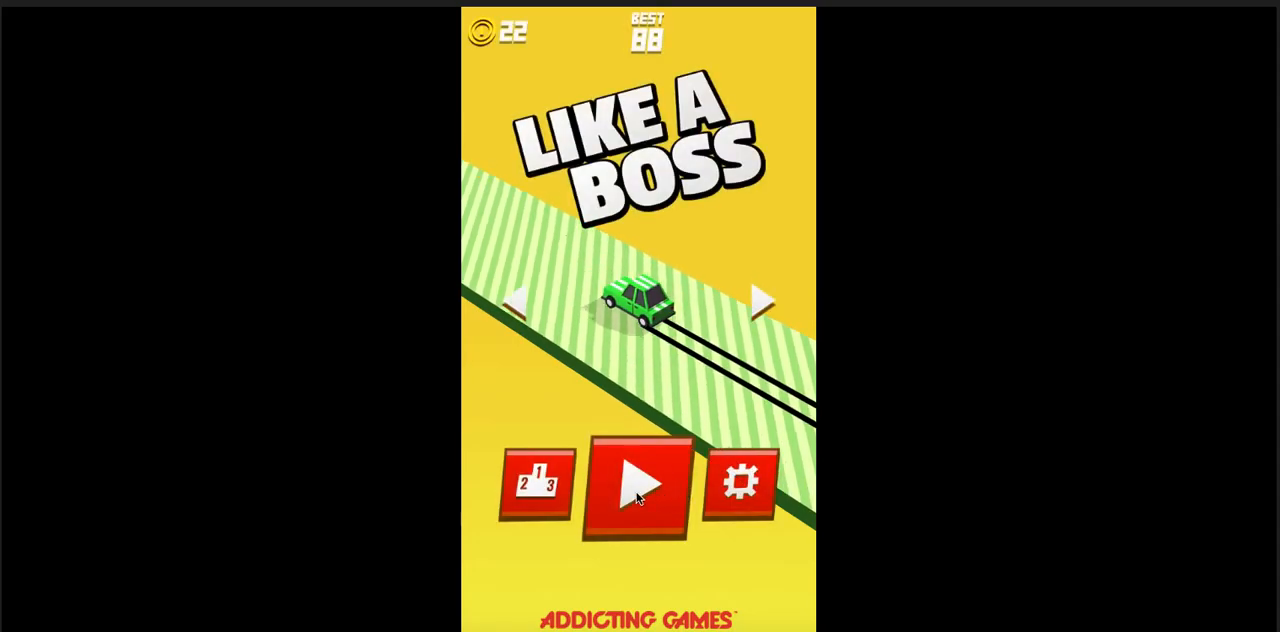
{"action": "left_click", "coordinate": [639, 485]}
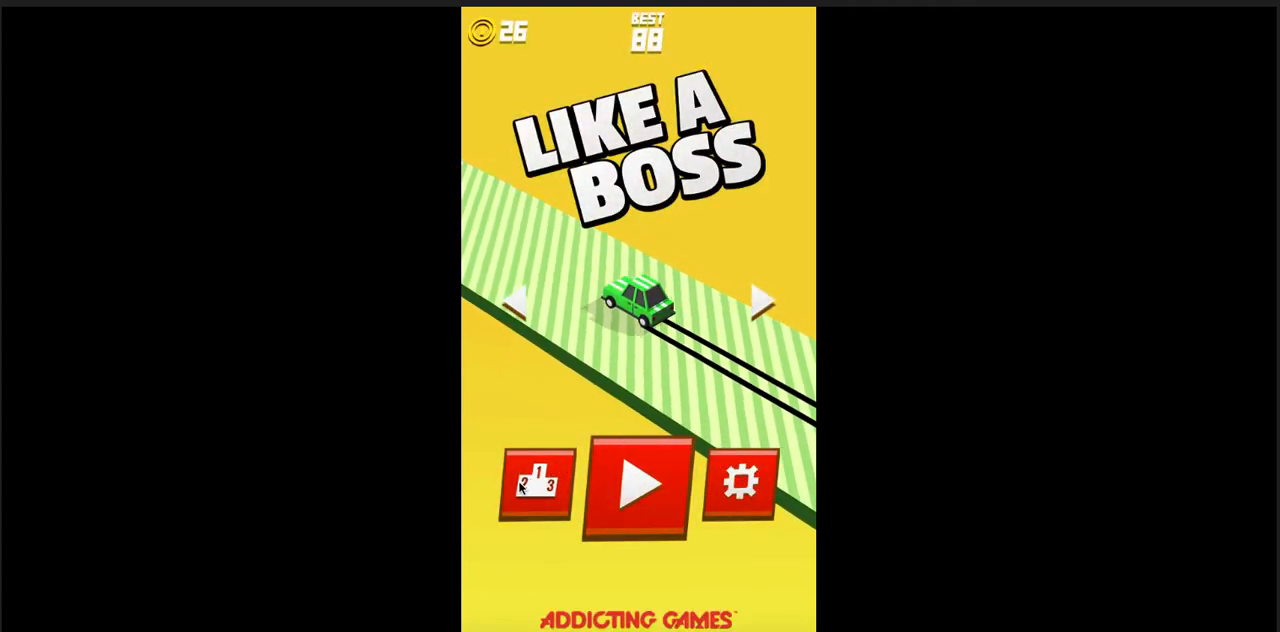
Open and close the daily Best Scores board, ending on the locked 250-coin car
{"action": "left_click", "coordinate": [537, 485]}
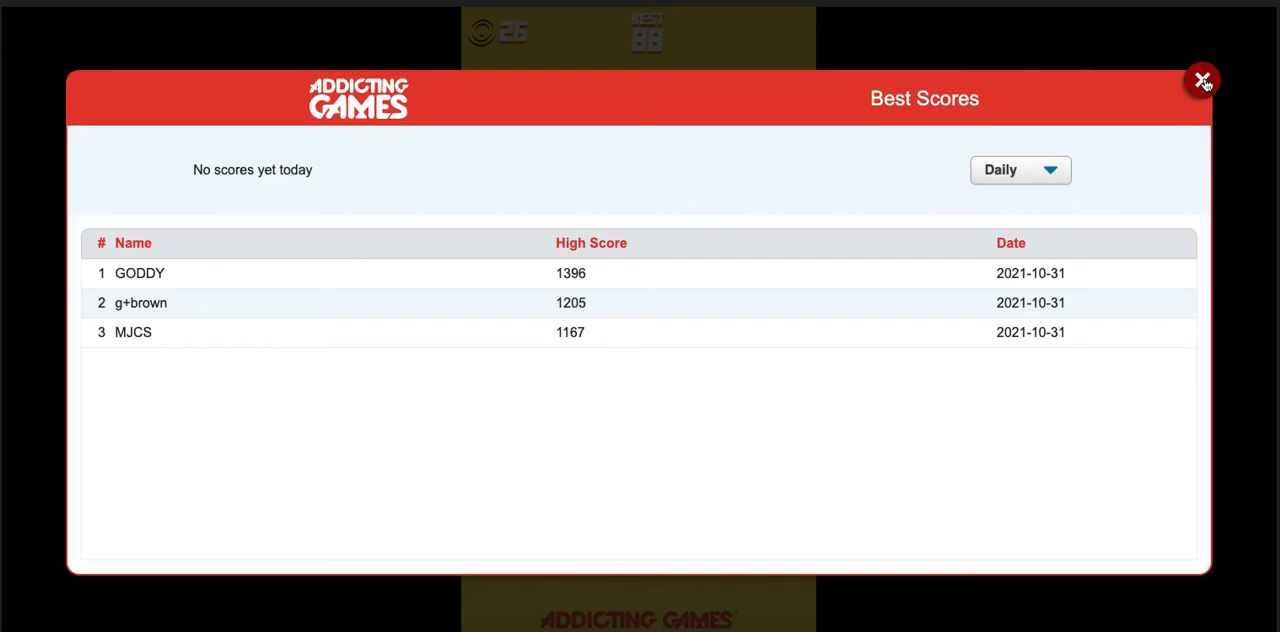
{"action": "left_click", "coordinate": [1202, 80]}
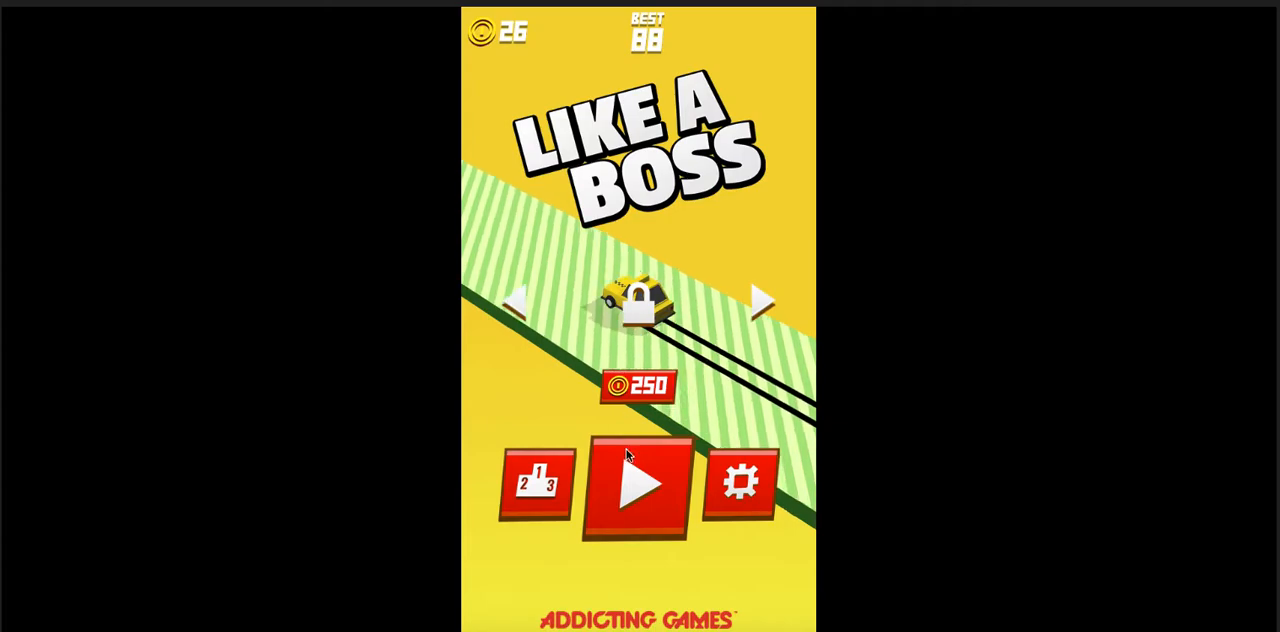
Drive a run setting a new best of 91, then replay for another round
{"action": "left_click", "coordinate": [640, 485]}
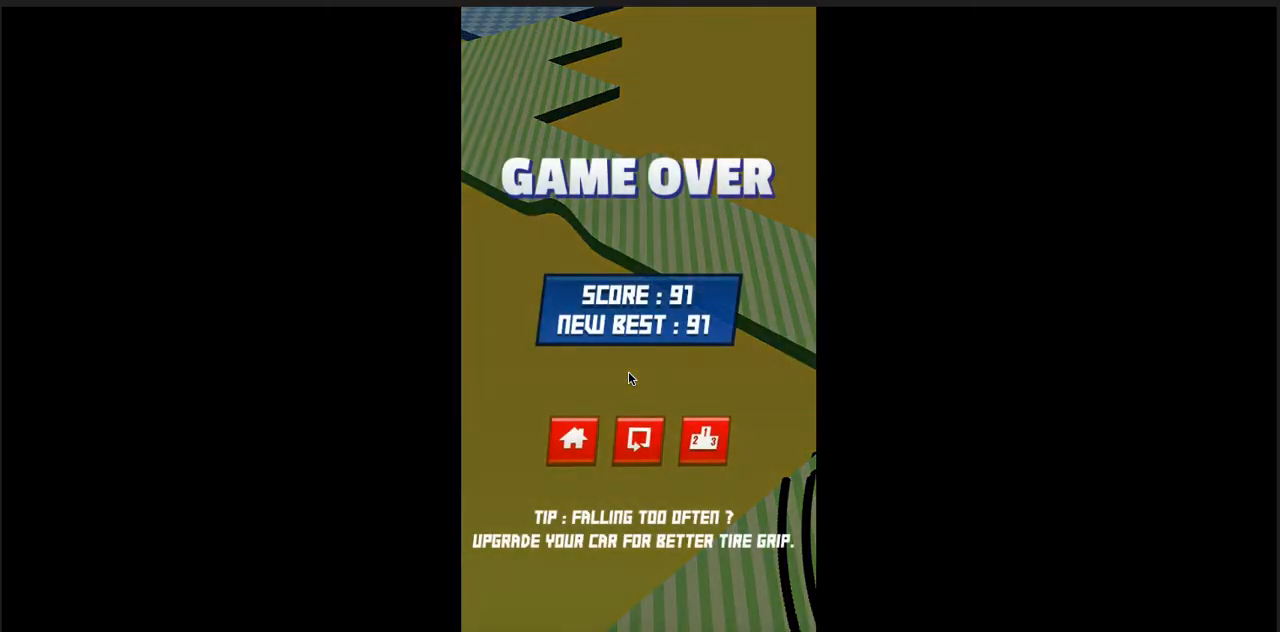
{"action": "mouse_move", "coordinate": [603, 62]}
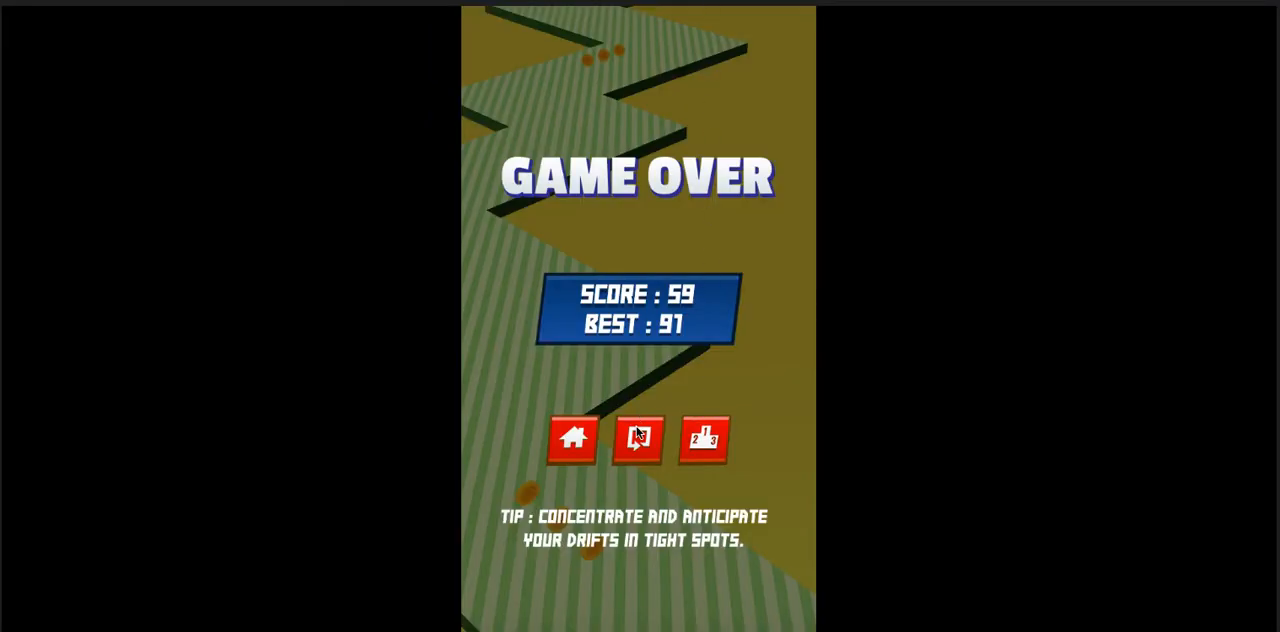
{"action": "left_click", "coordinate": [637, 438]}
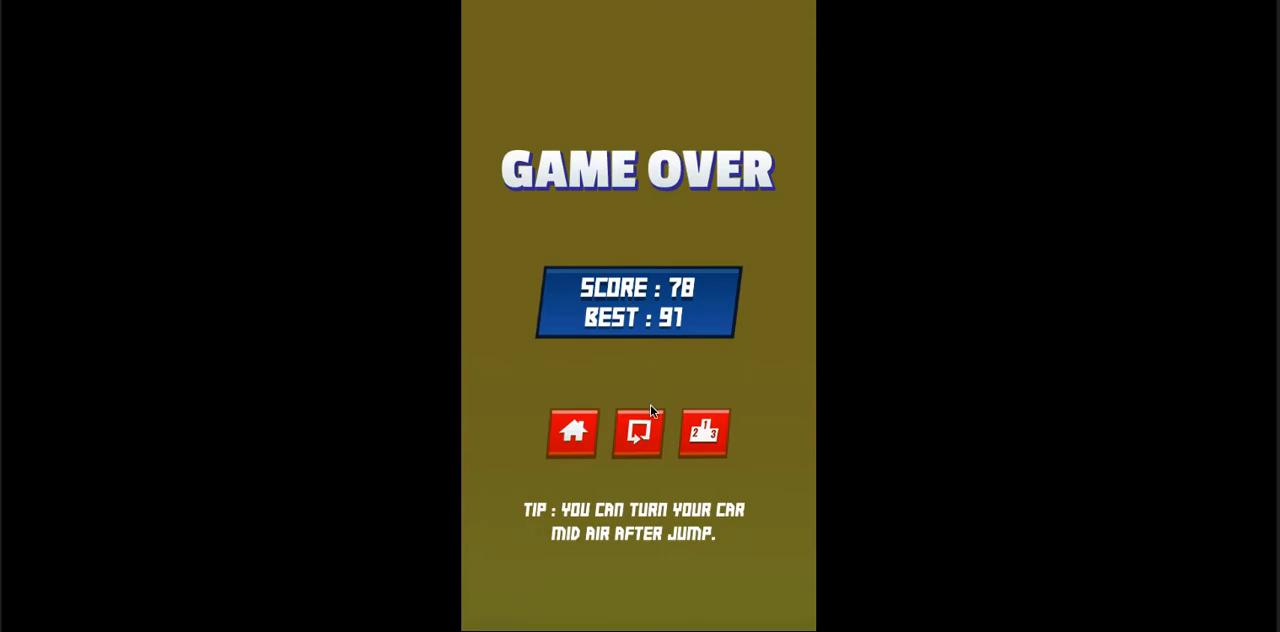
Replay twice, scoring 80 and then a new best of 139
{"action": "left_click", "coordinate": [637, 432]}
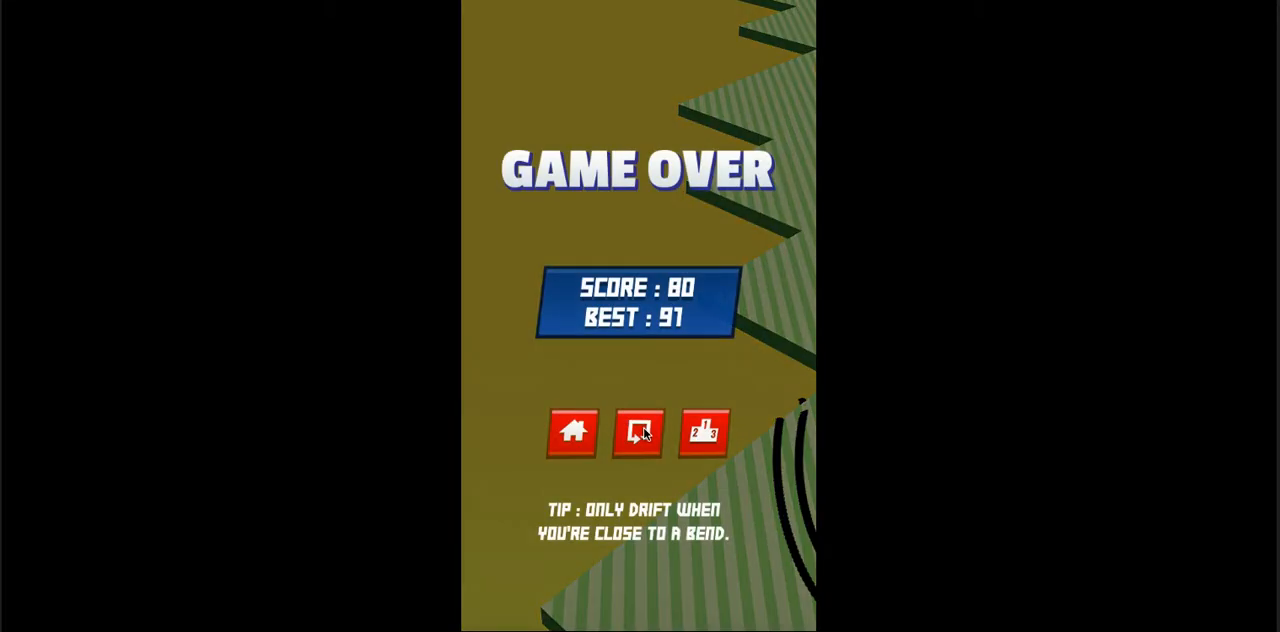
{"action": "left_click", "coordinate": [637, 433]}
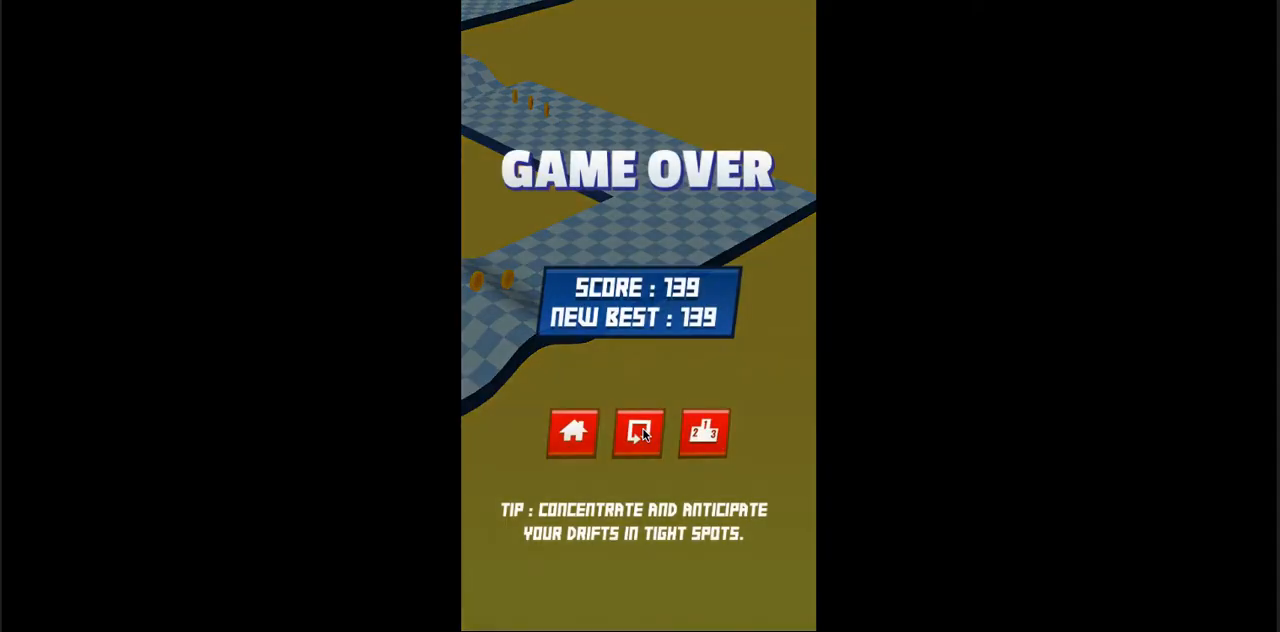
Replay four quick rounds with short scores like 19, 14 and 24, best staying 139
{"action": "left_click", "coordinate": [637, 432]}
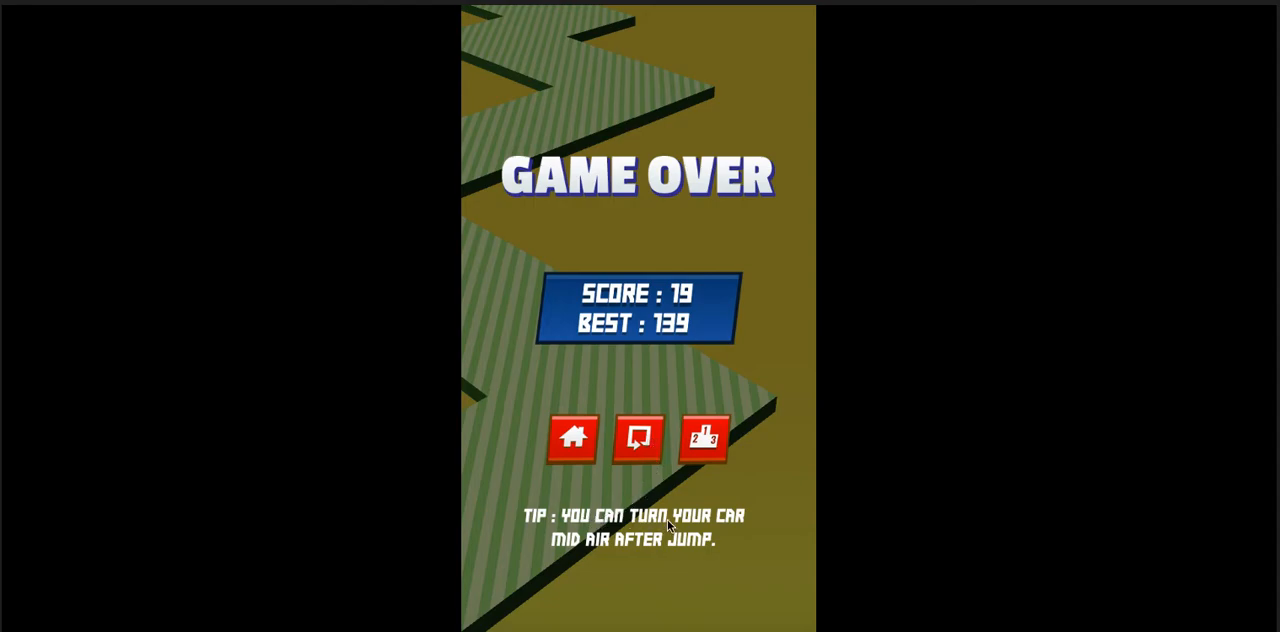
{"action": "mouse_move", "coordinate": [637, 556]}
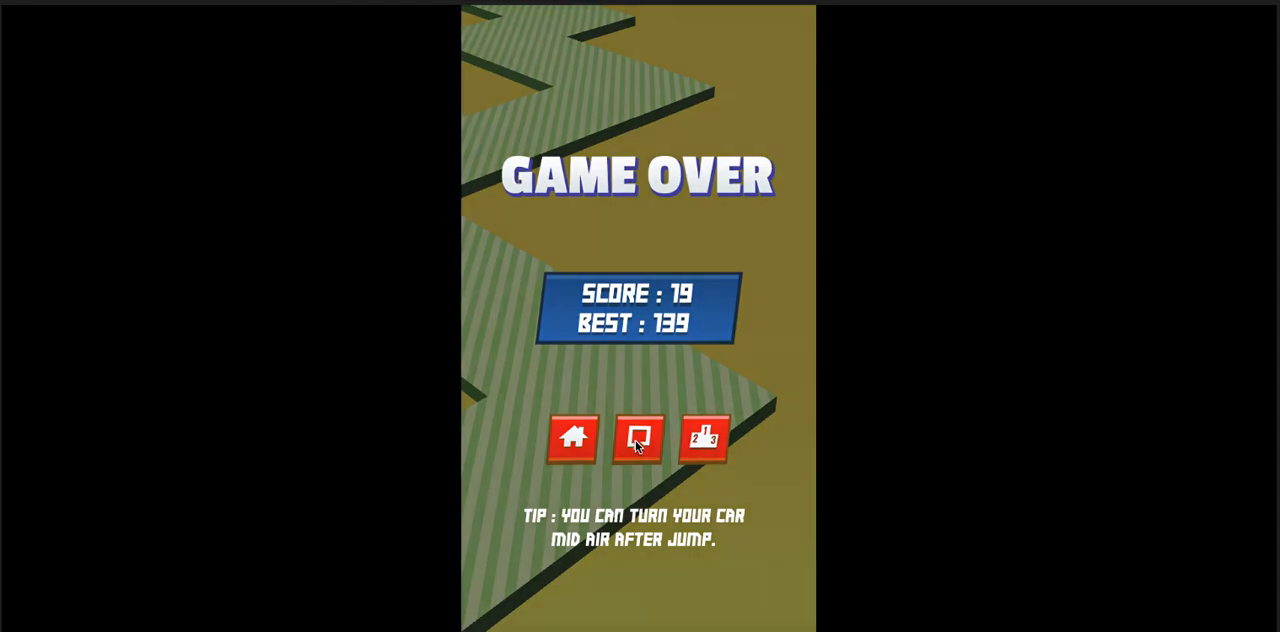
{"action": "left_click", "coordinate": [638, 438]}
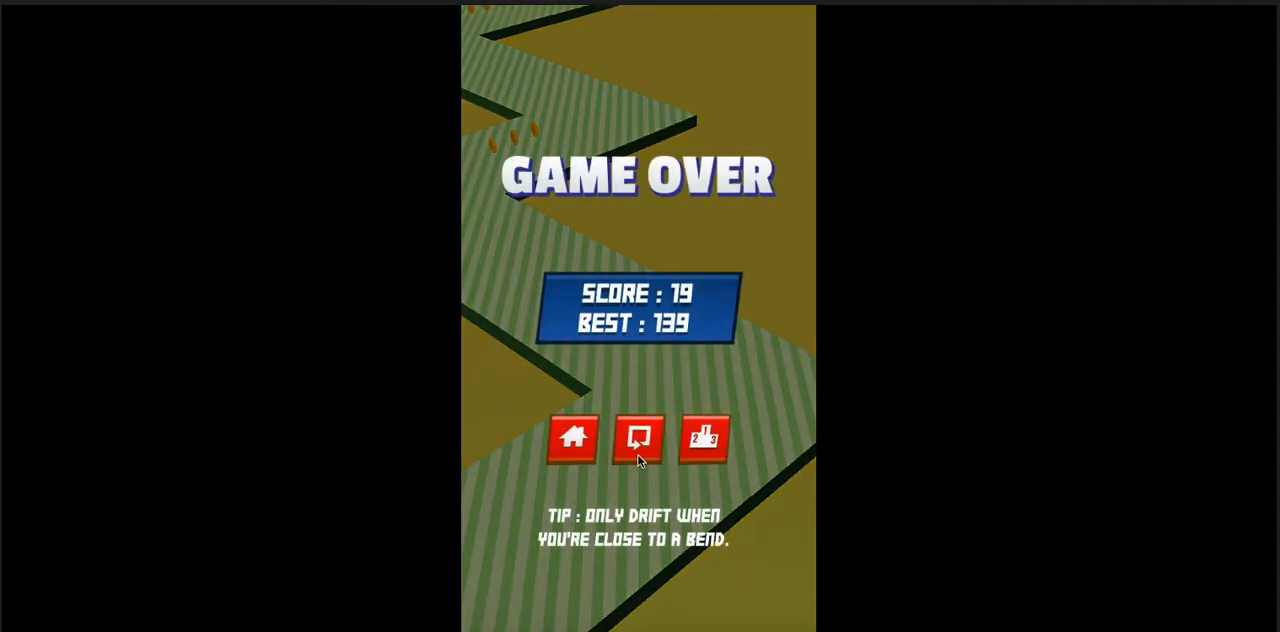
{"action": "left_click", "coordinate": [638, 438]}
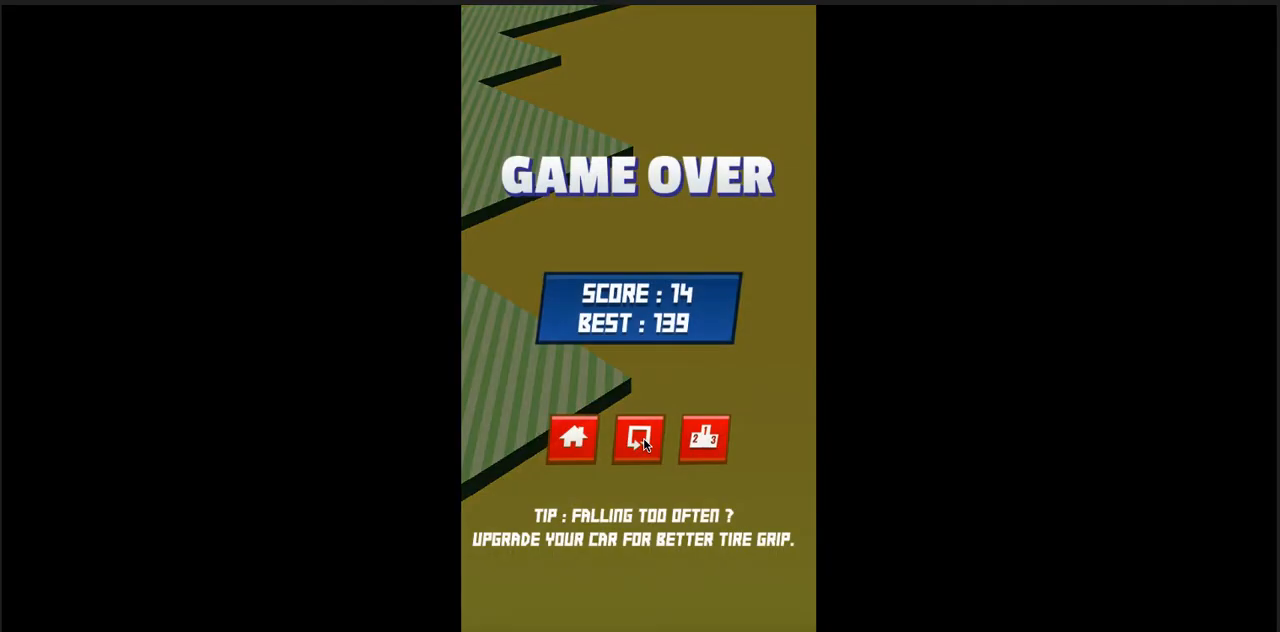
{"action": "left_click", "coordinate": [637, 439]}
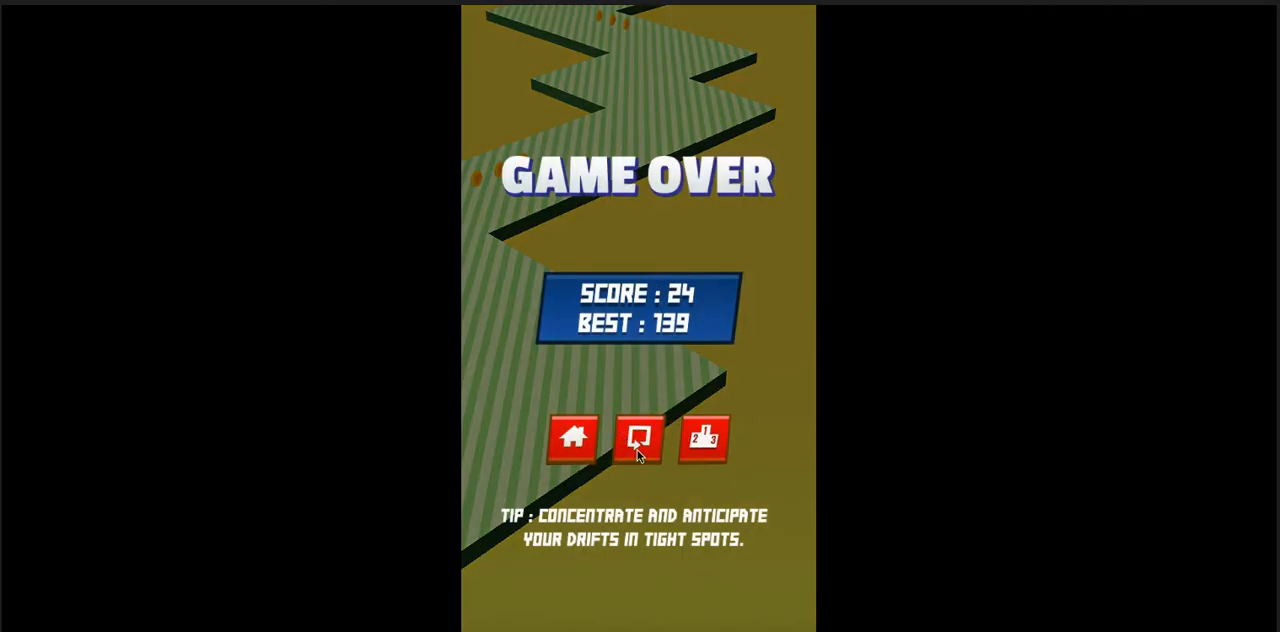
{"action": "mouse_move", "coordinate": [630, 462]}
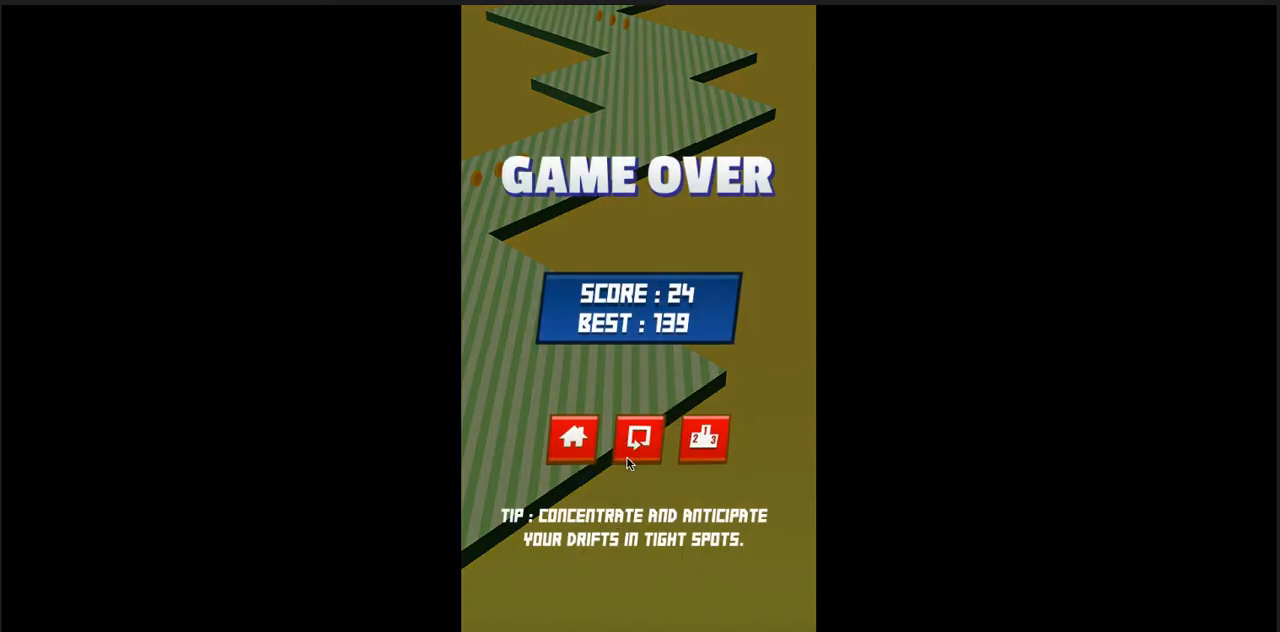
Replay one more round, crashing at 40 points with the best still 139
{"action": "left_click", "coordinate": [638, 438]}
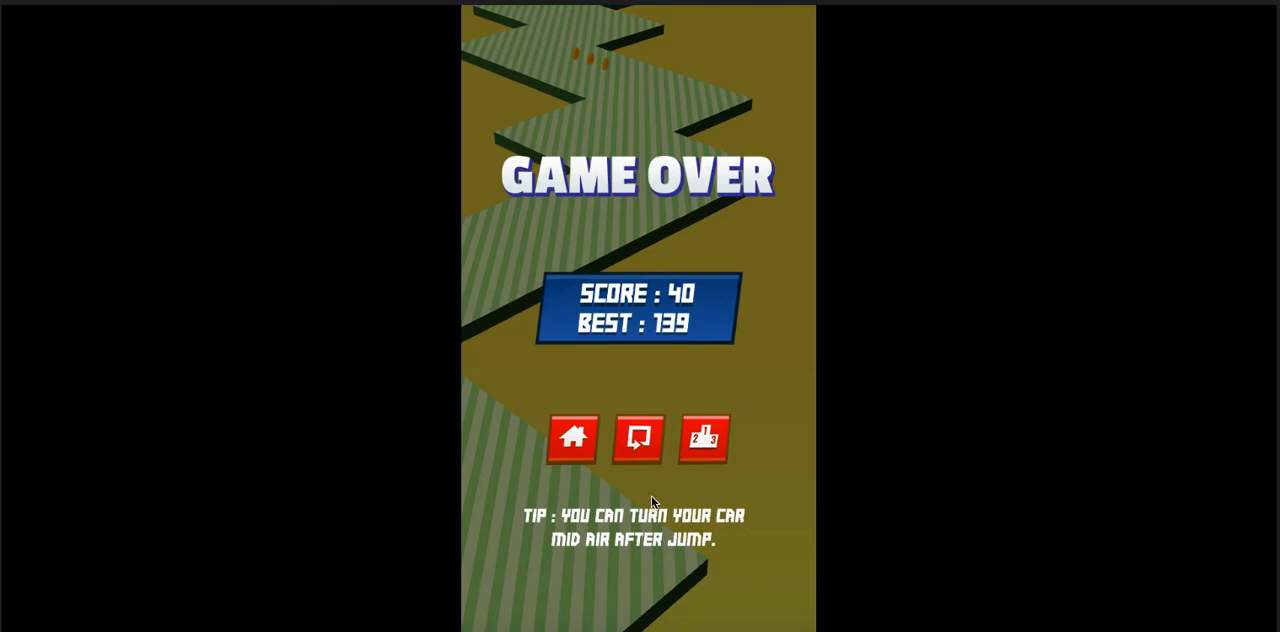
{"action": "mouse_move", "coordinate": [658, 517]}
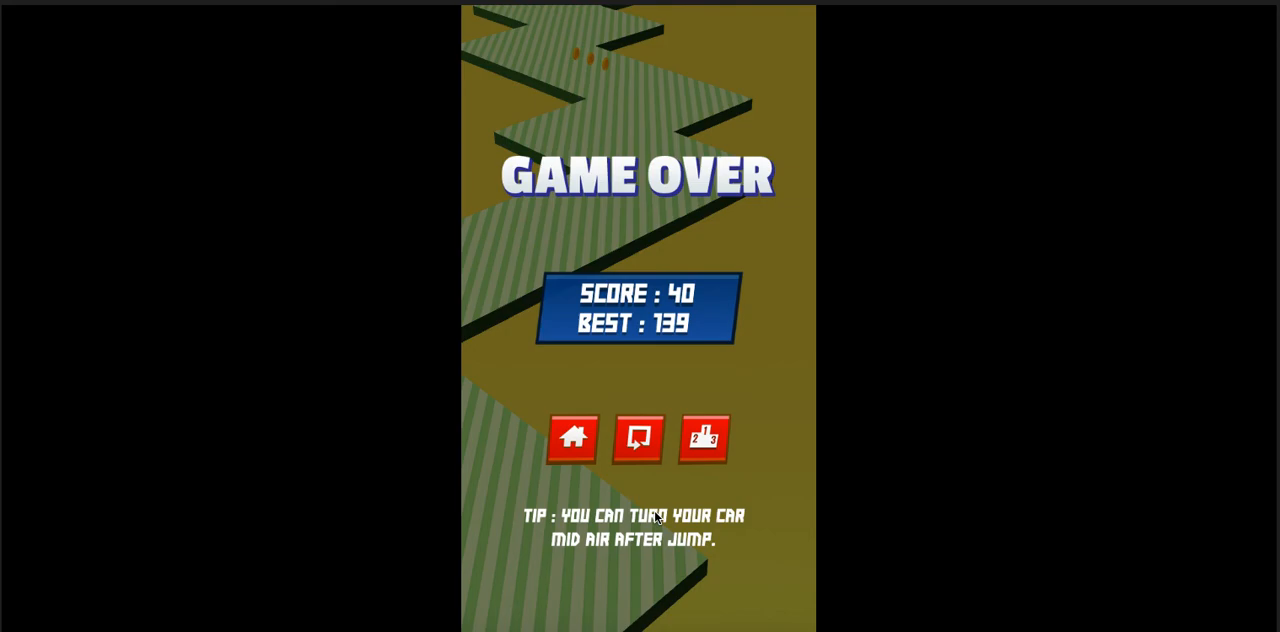
{"action": "mouse_move", "coordinate": [831, 573]}
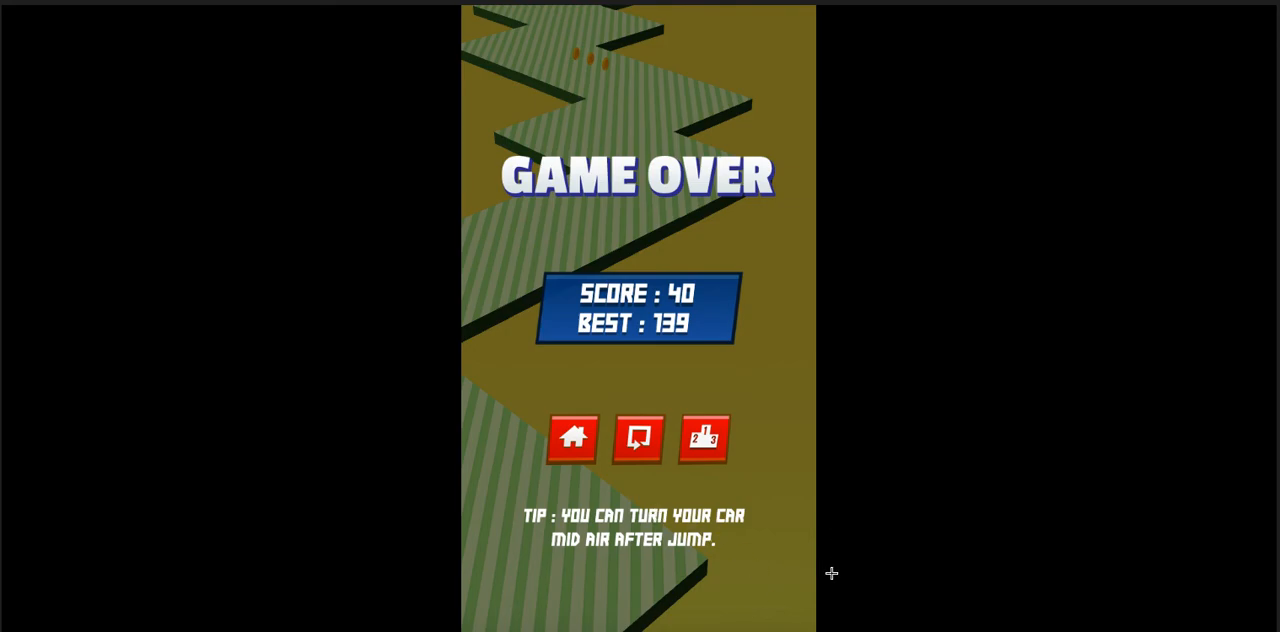
{"action": "mouse_move", "coordinate": [648, 619]}
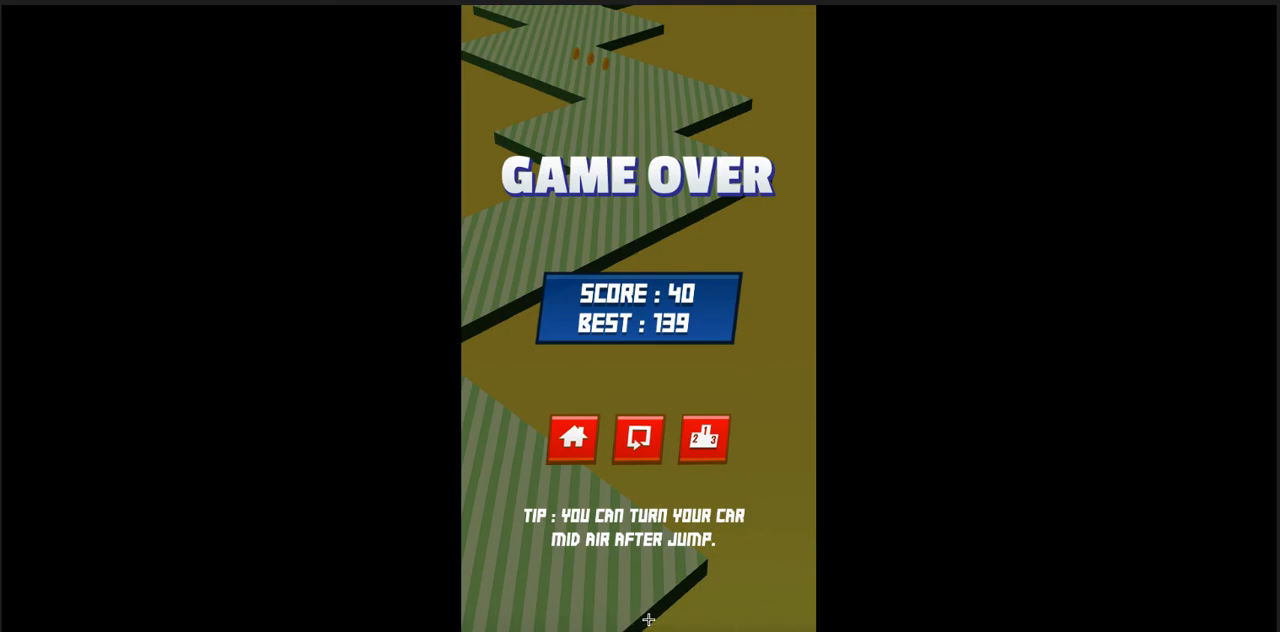